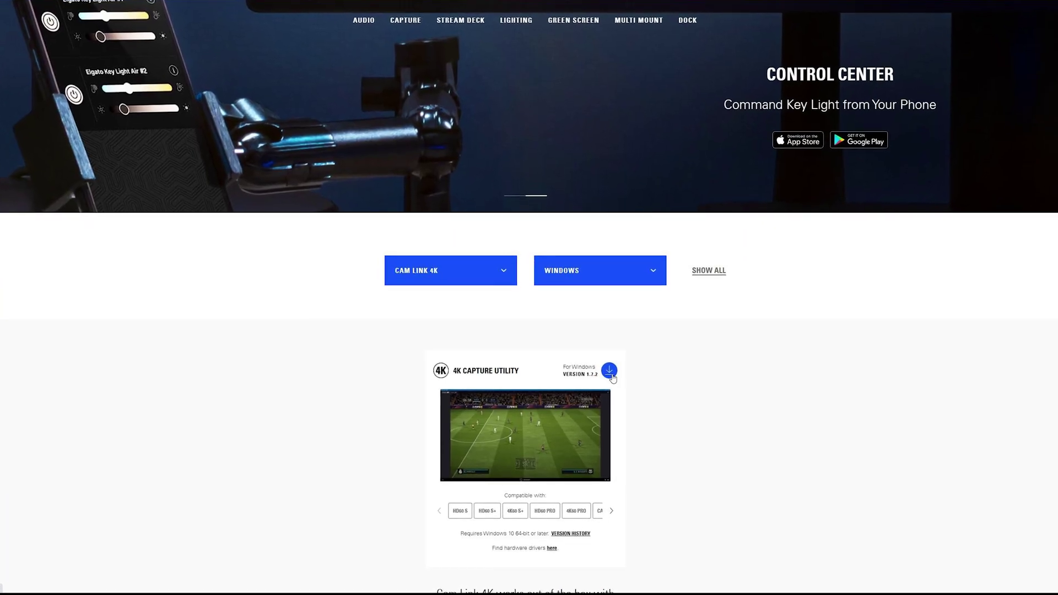
Step: Switch from the live capture view to the empty video Library
scroll("down", 3)
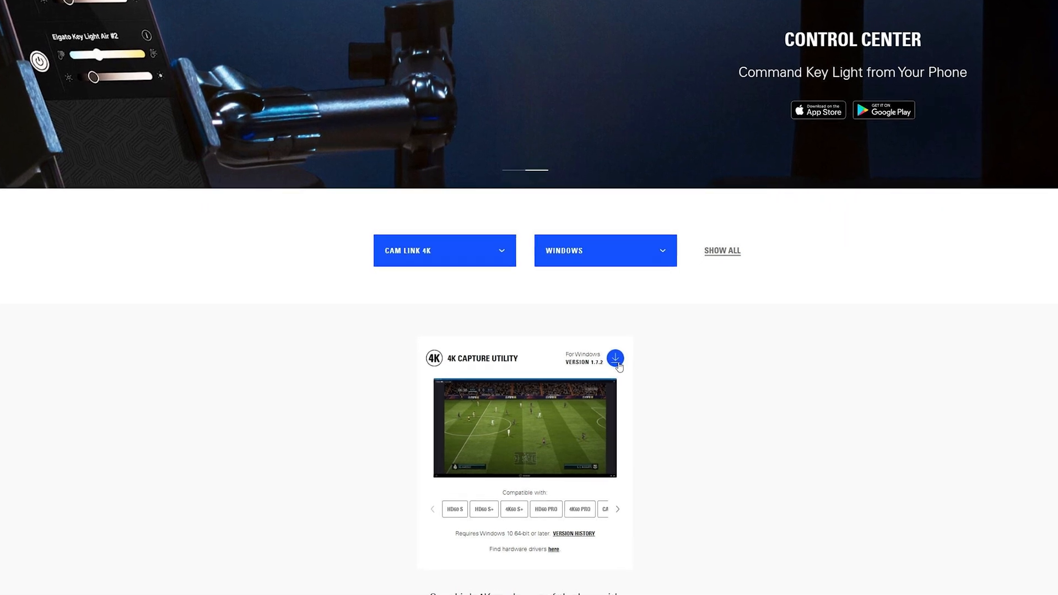
scroll("down", 3)
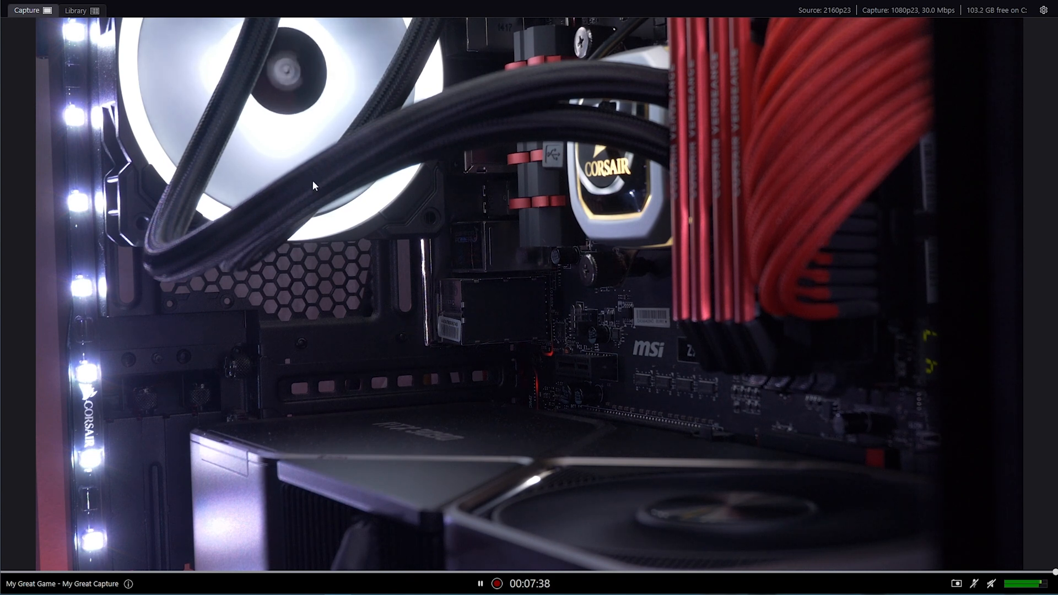
mouse_move(334, 454)
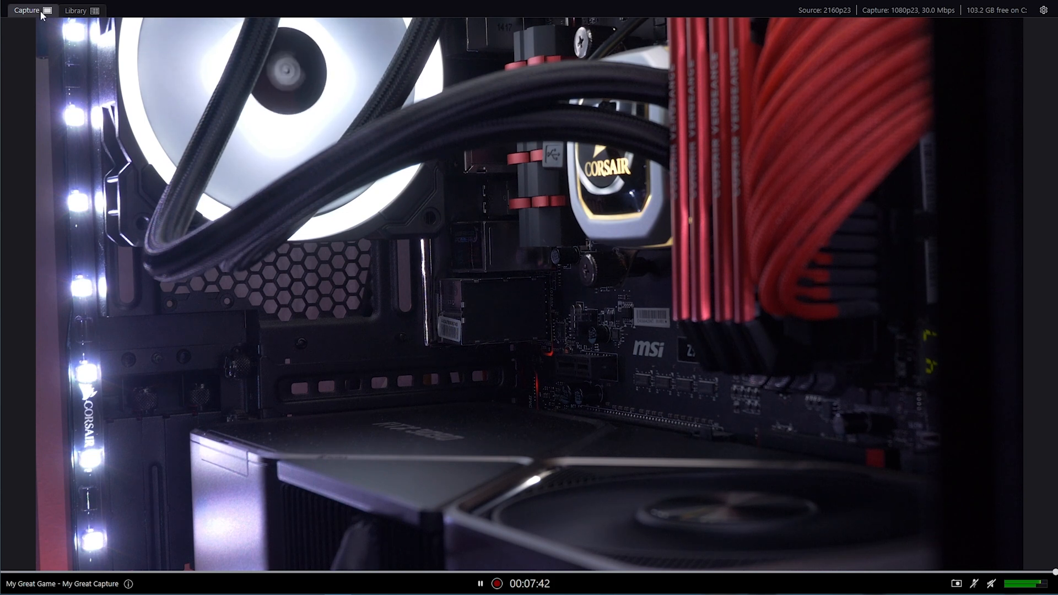
left_click(76, 10)
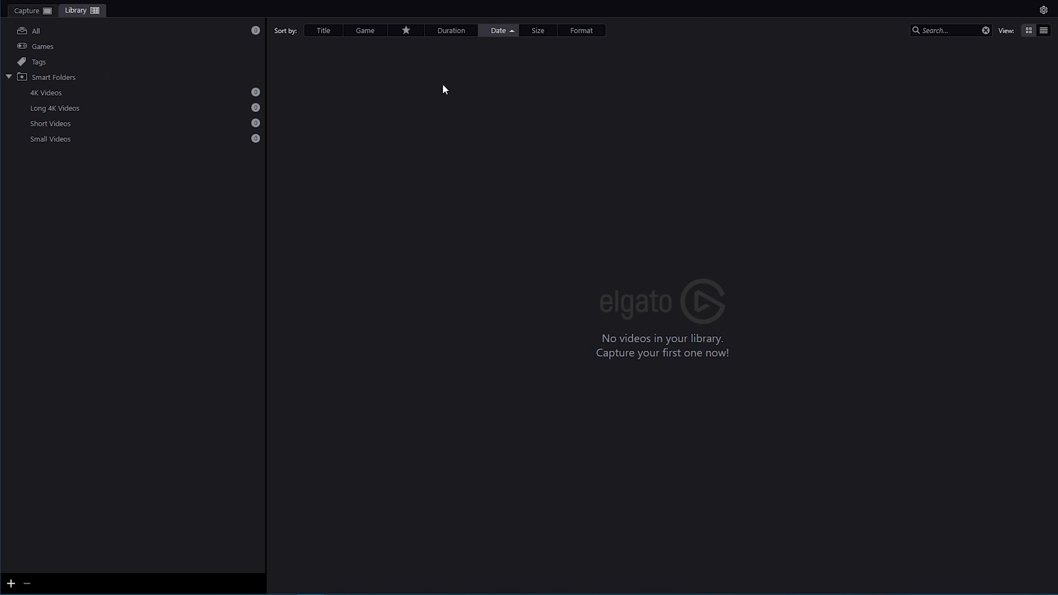
mouse_move(119, 357)
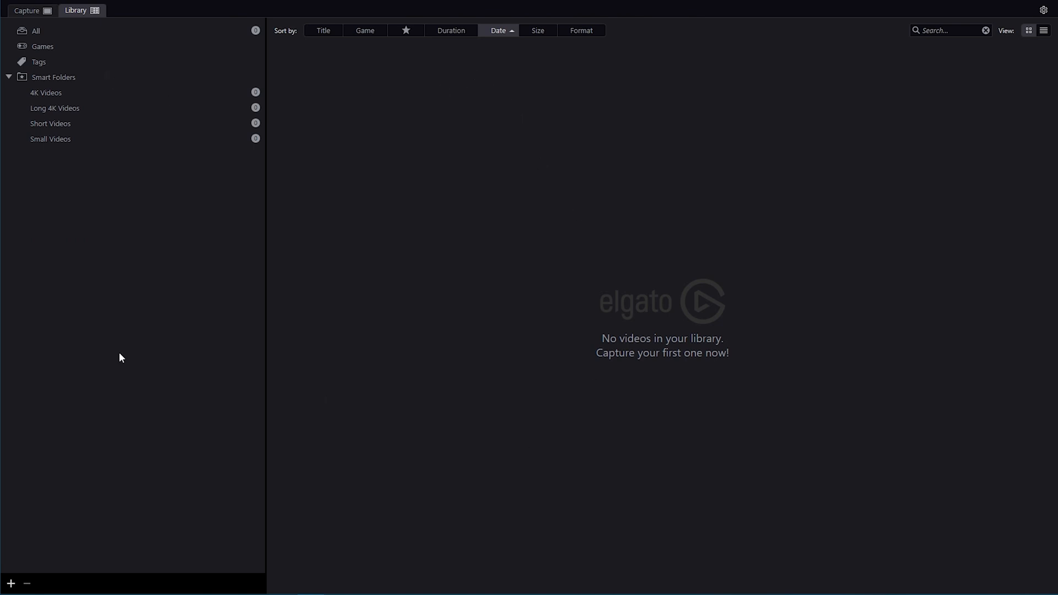
mouse_move(609, 280)
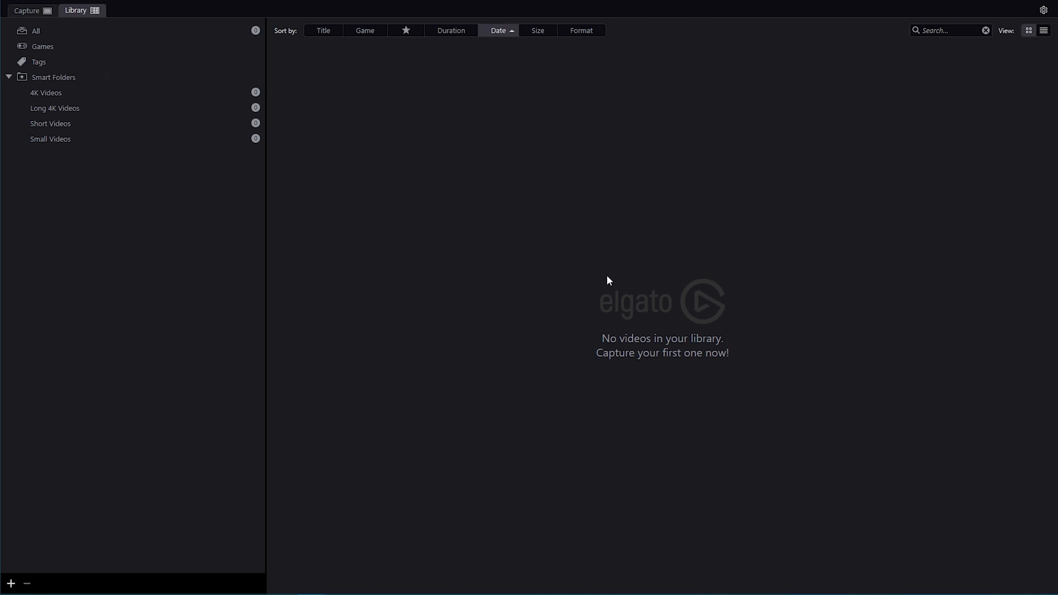
Step: Return to the live 2160p capture feed via the Capture tab
left_click(27, 10)
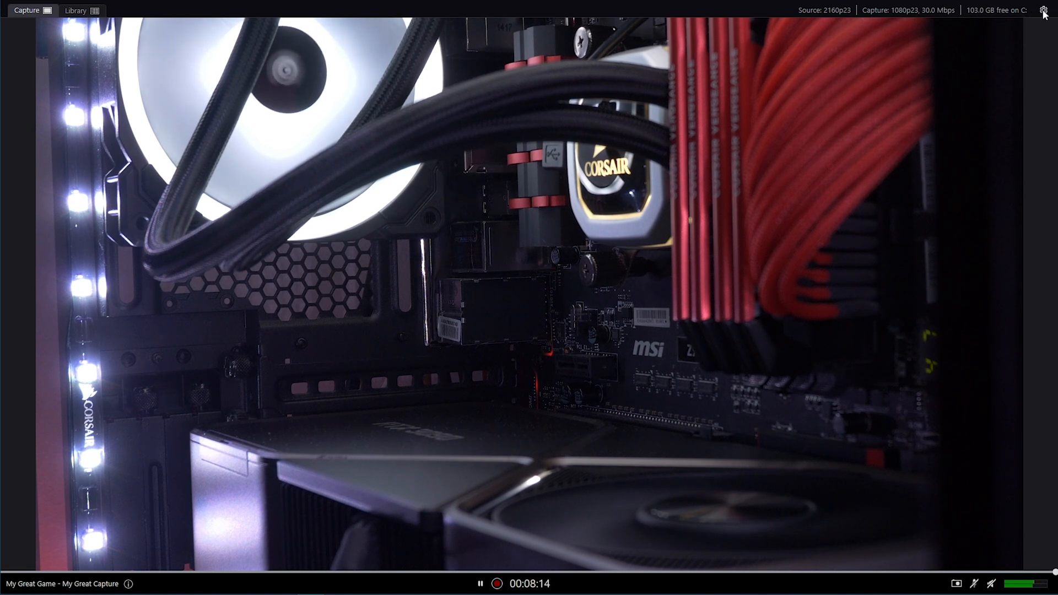
mouse_move(1042, 9)
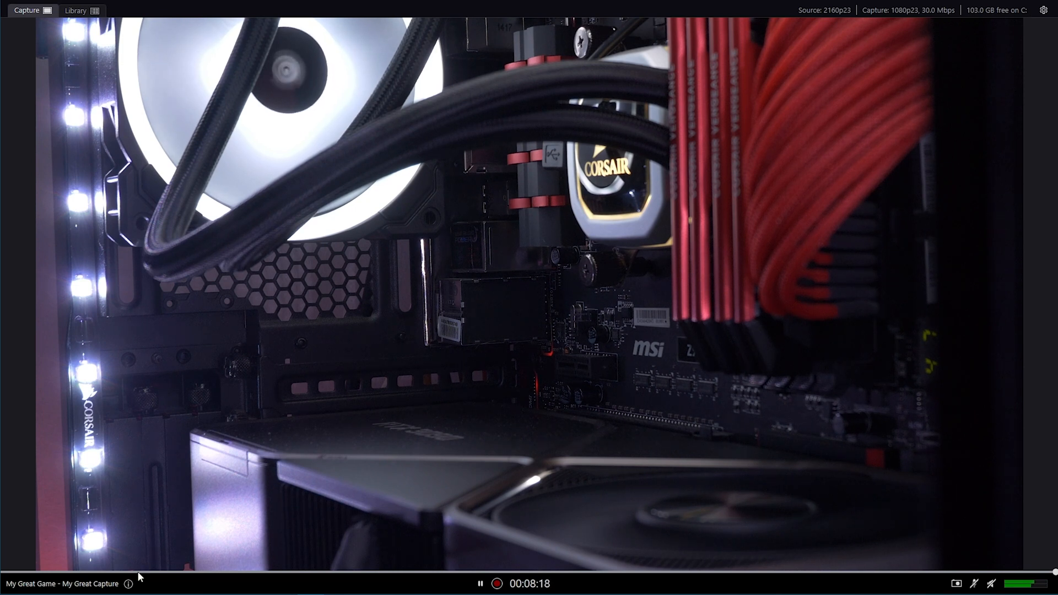
left_click(127, 584)
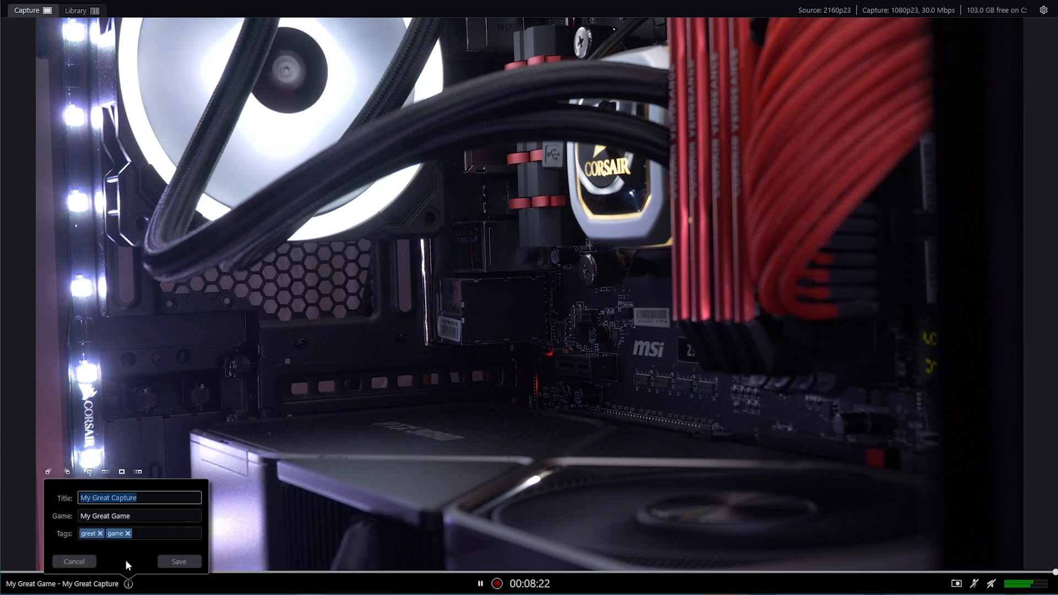
mouse_move(86, 77)
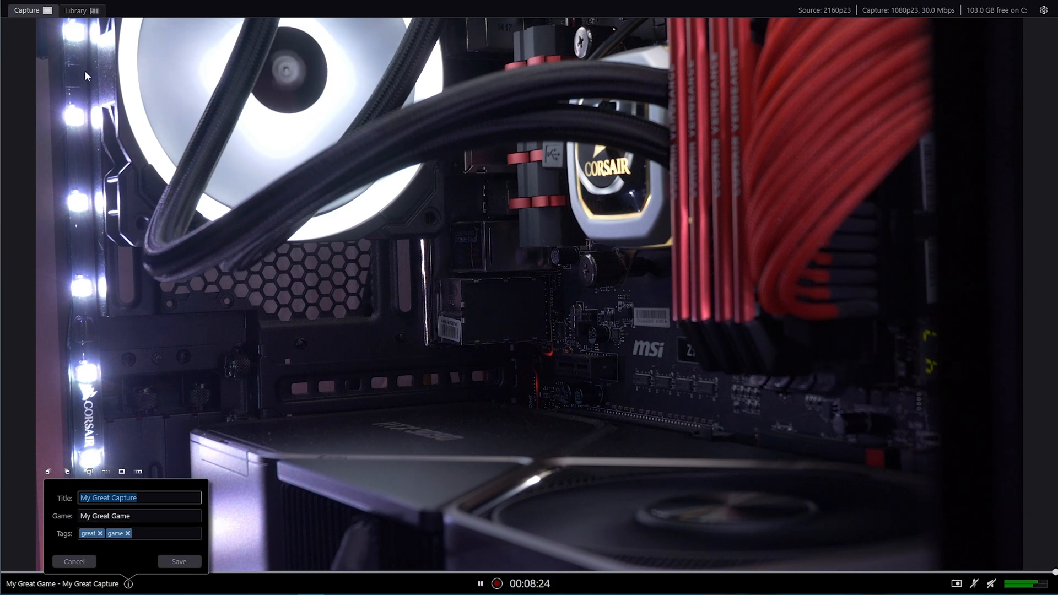
left_click(179, 562)
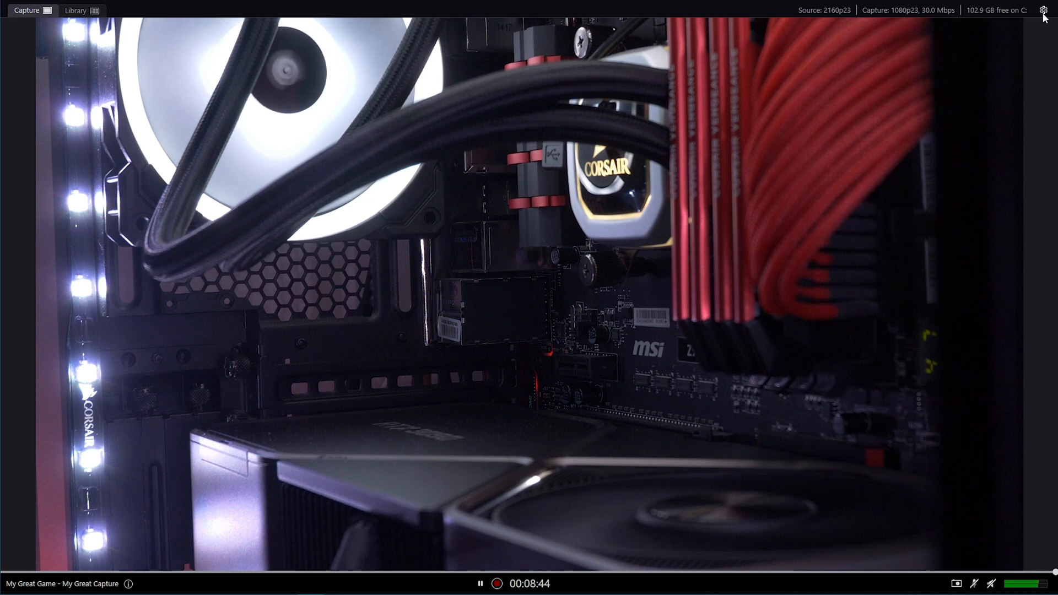
Step: Open Preferences on the General tab and keep the Stream Link format at 1080p60
left_click(1046, 10)
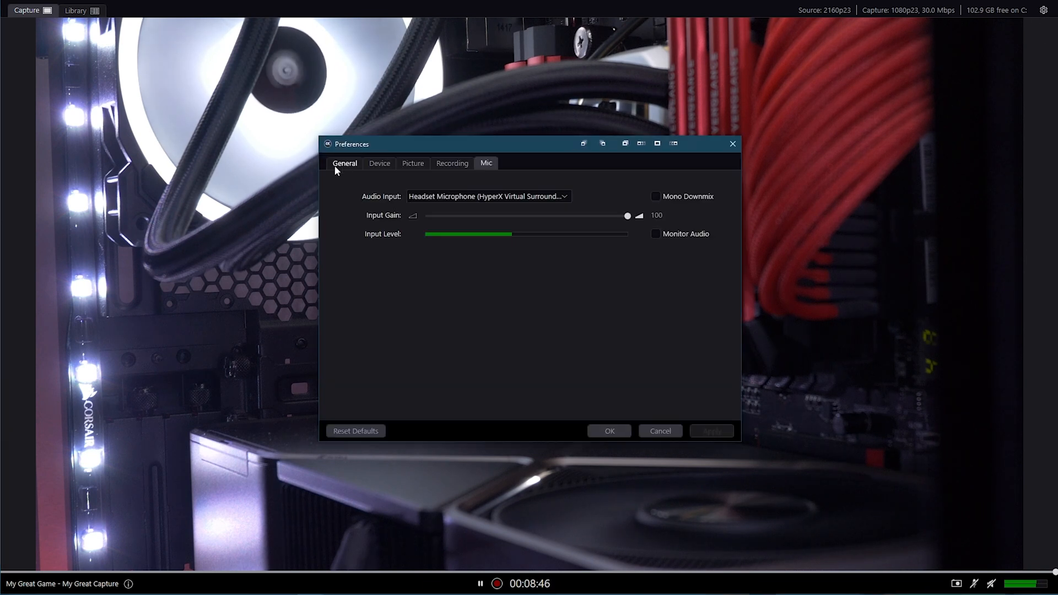
left_click(344, 163)
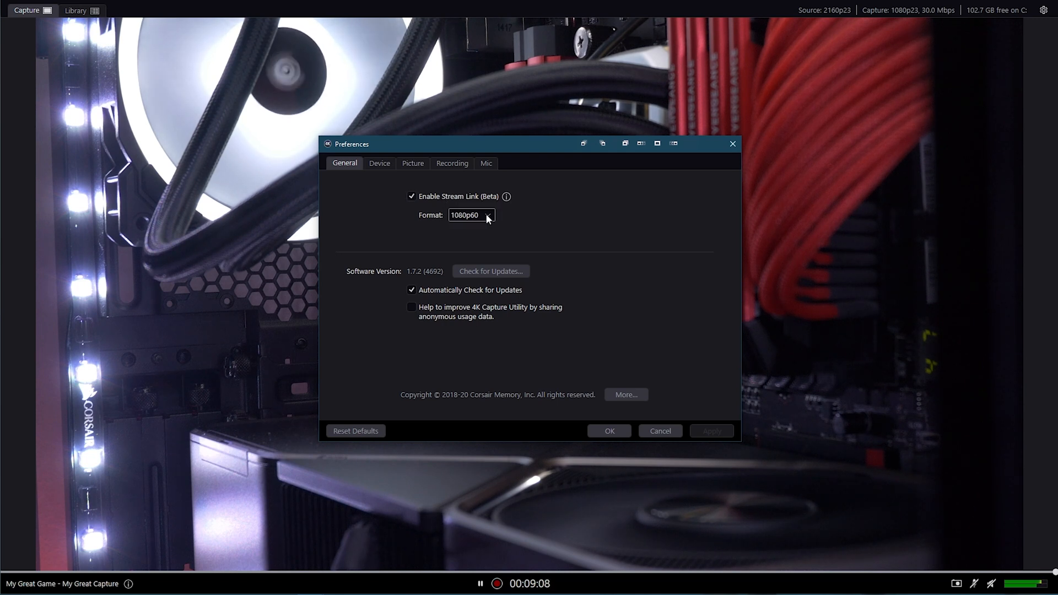
left_click(473, 215)
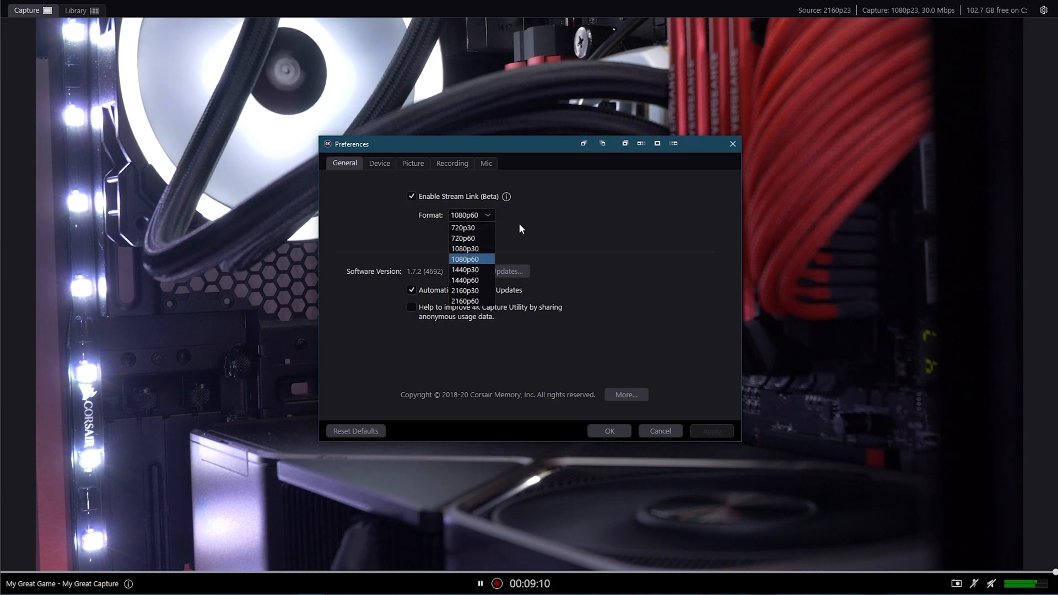
left_click(465, 259)
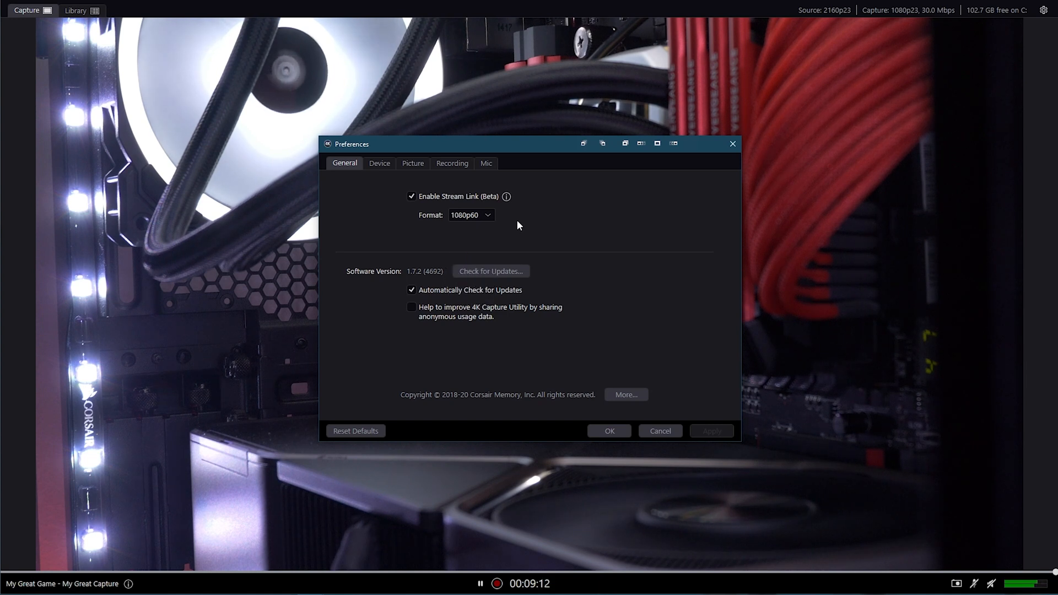
mouse_move(512, 230)
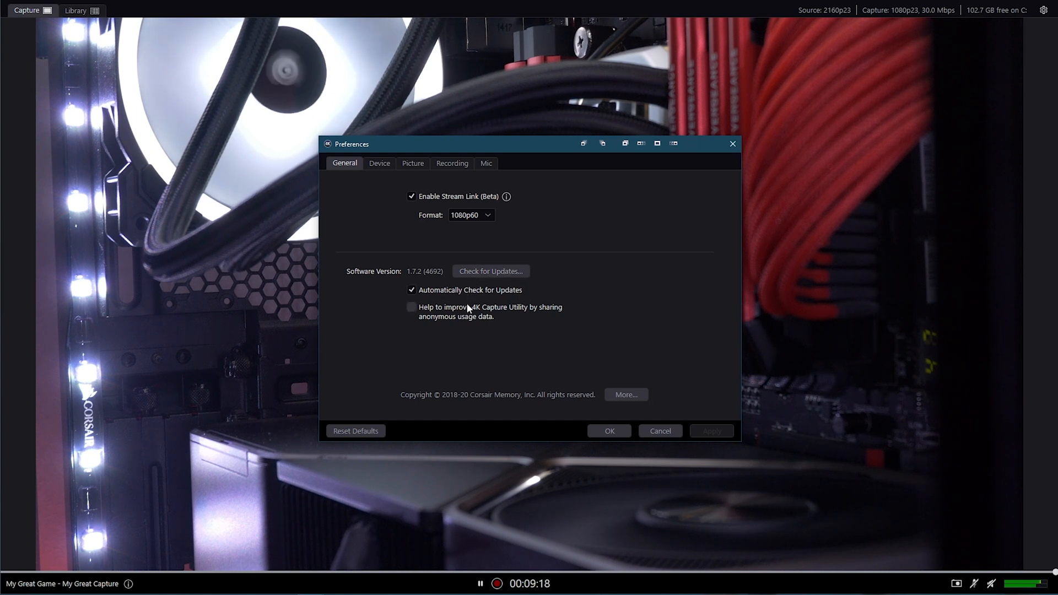
mouse_move(483, 313)
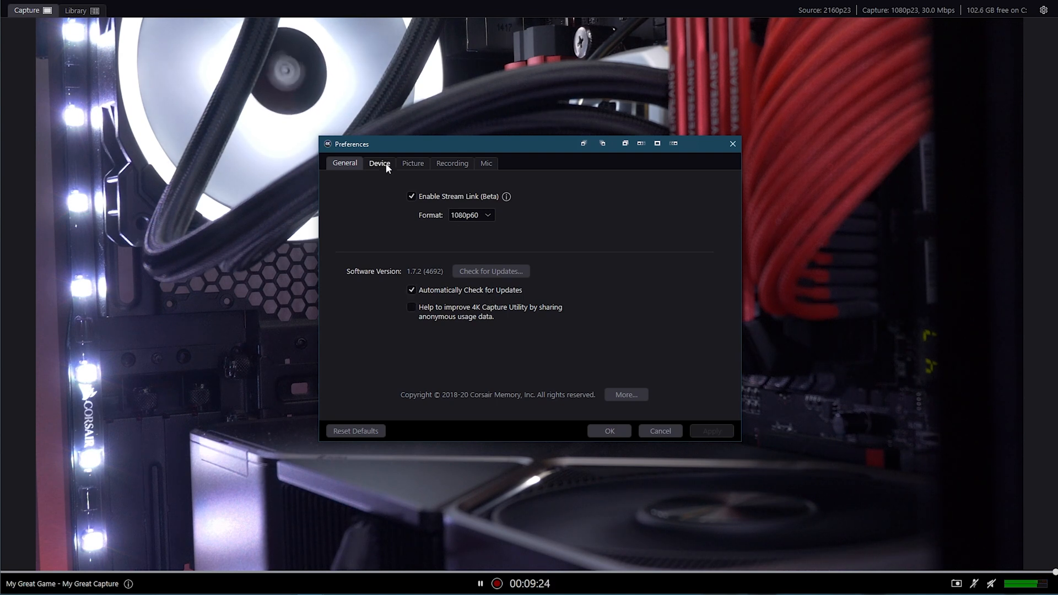
Step: View the Device tab showing Cam Link 4K with 2160p23 input
left_click(380, 163)
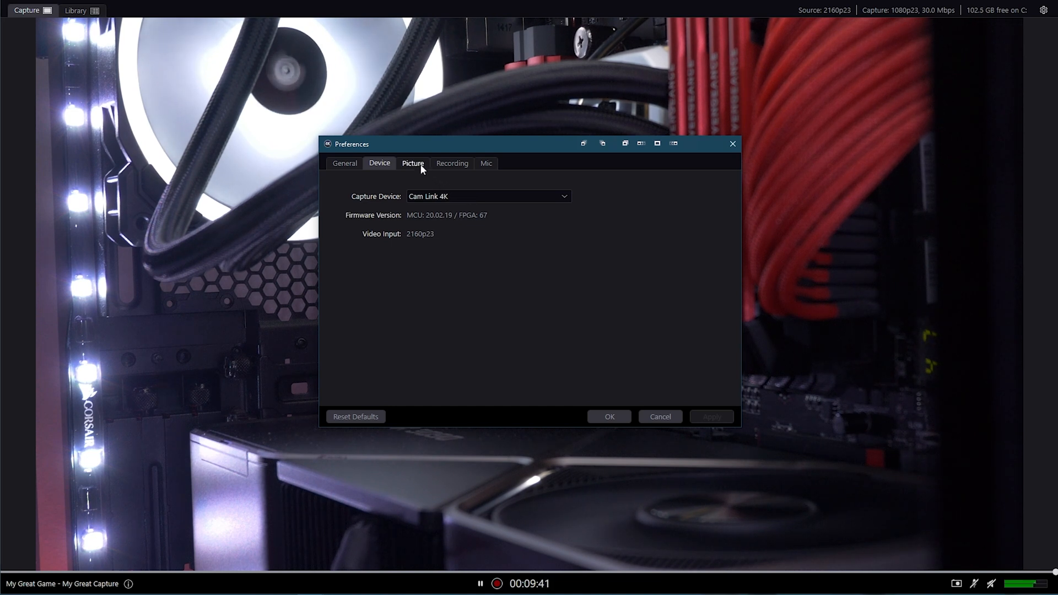
Step: On the Picture tab, try raising the brightness to 38, then lower it again
left_click(413, 163)
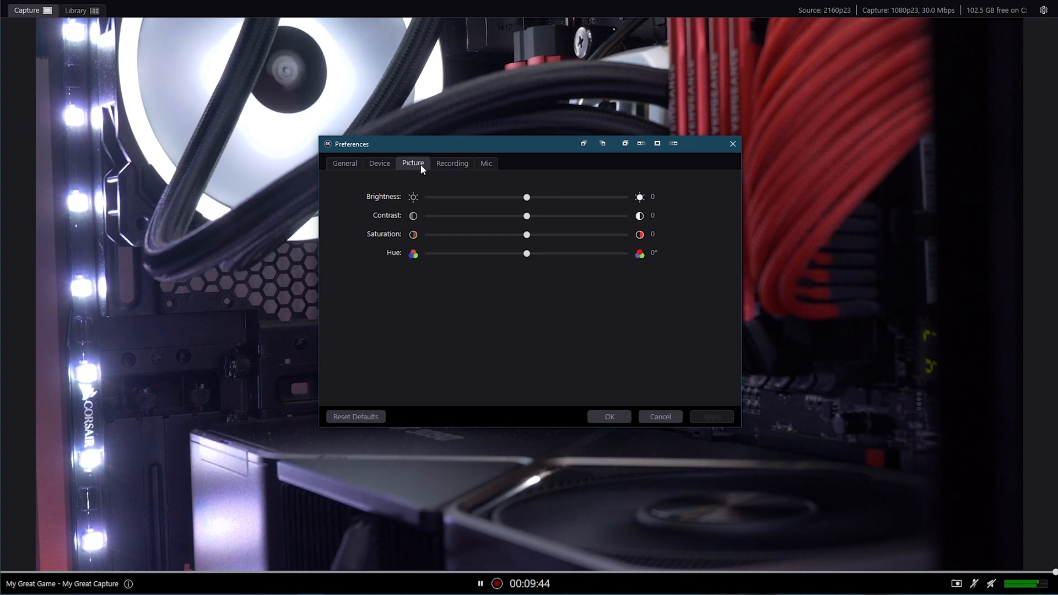
left_click_drag(527, 196, 565, 196)
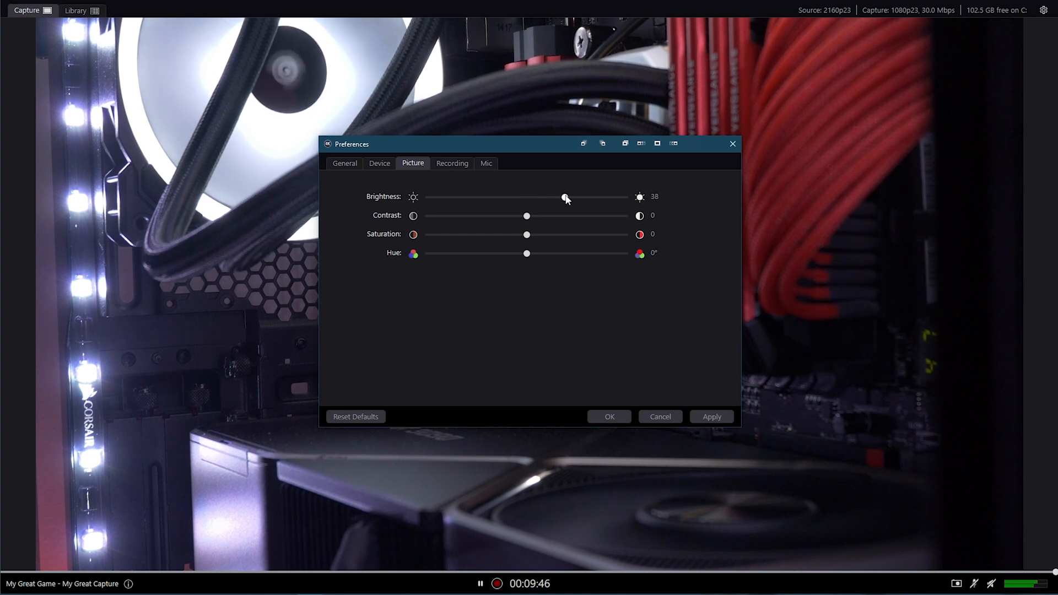
left_click_drag(565, 196, 545, 197)
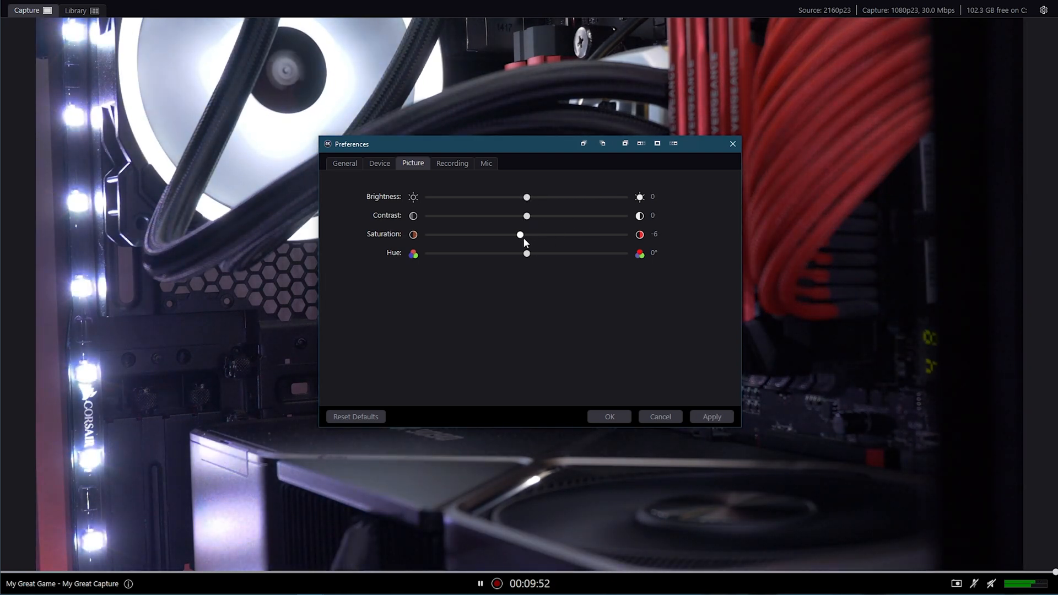
Step: Preview hue shifts of about -135°, -158° and -146°, then return hue to 0°
left_click_drag(527, 253, 451, 253)
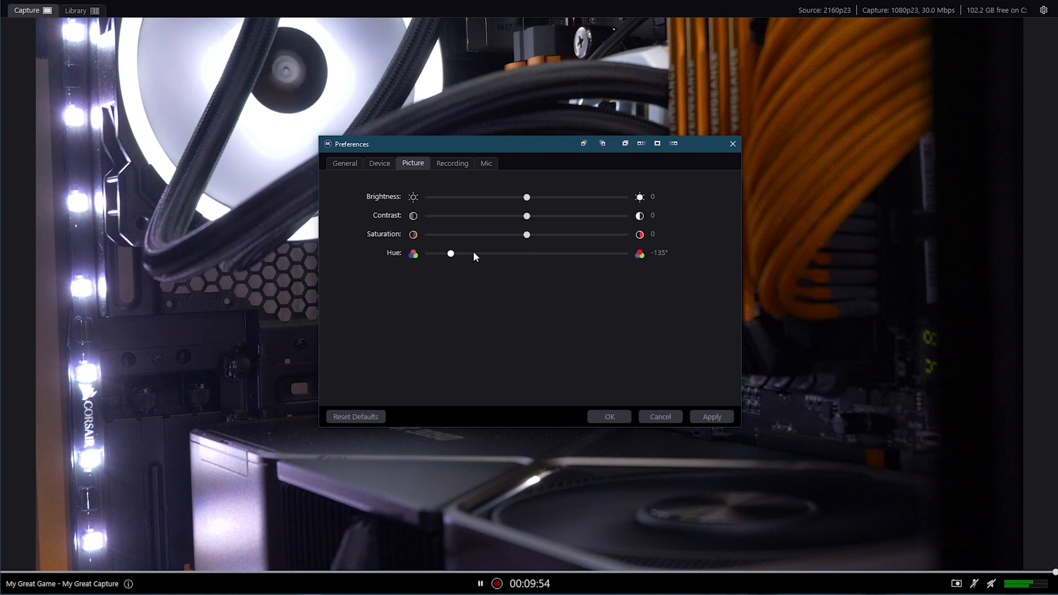
left_click_drag(450, 253, 439, 253)
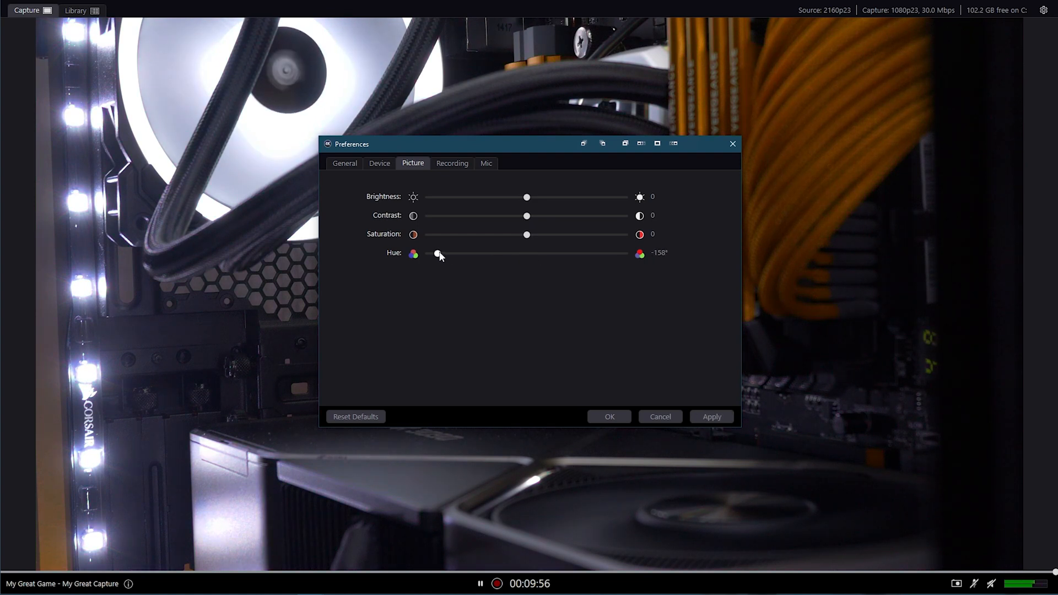
left_click_drag(438, 254, 445, 254)
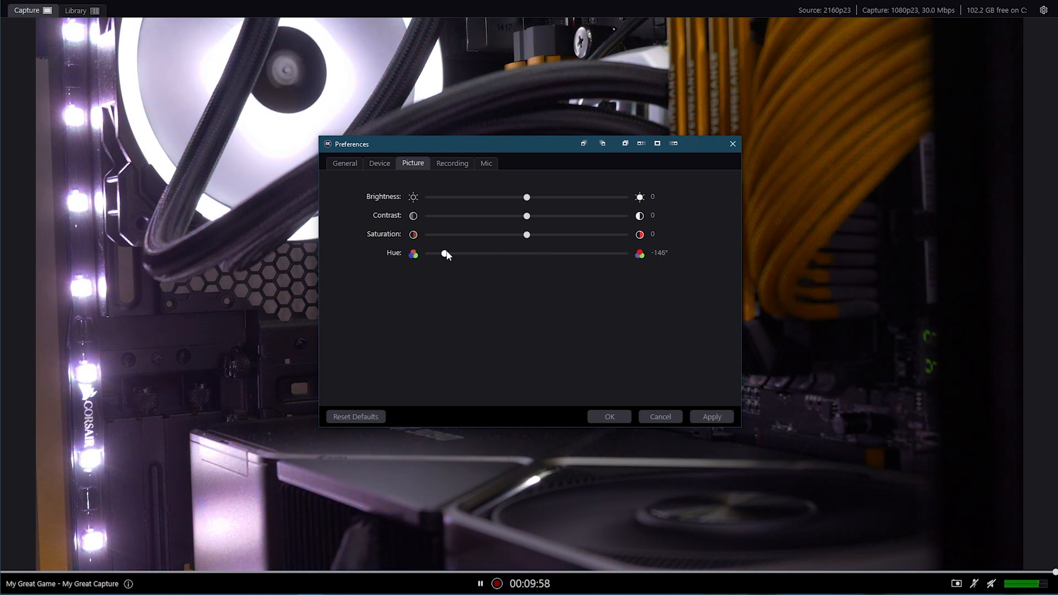
left_click_drag(444, 253, 527, 254)
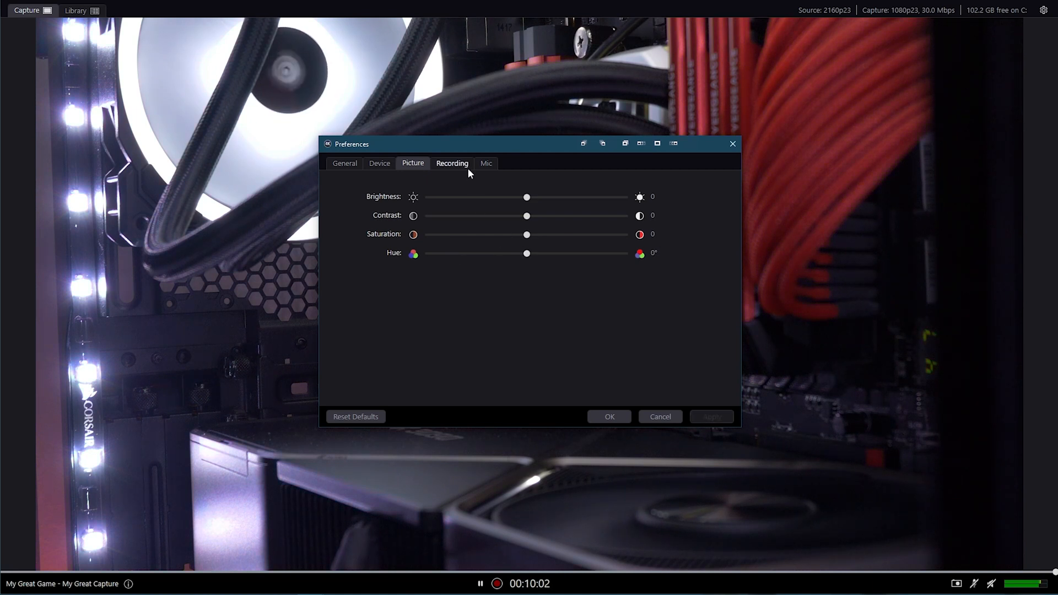
Step: Set the recording video encoder to NVIDIA GeForce RTX 3090
left_click(452, 163)
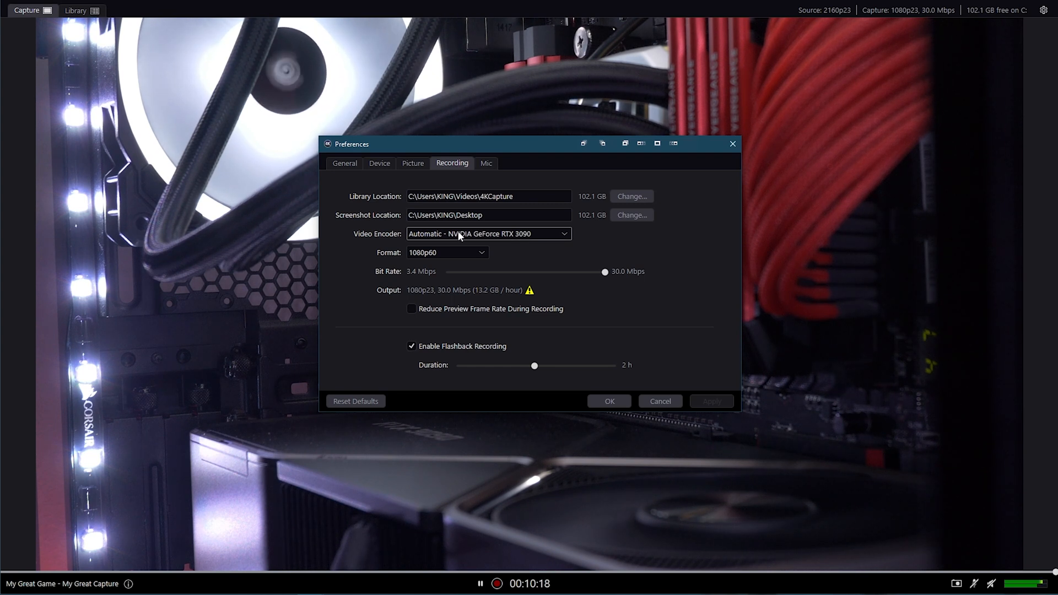
left_click(488, 233)
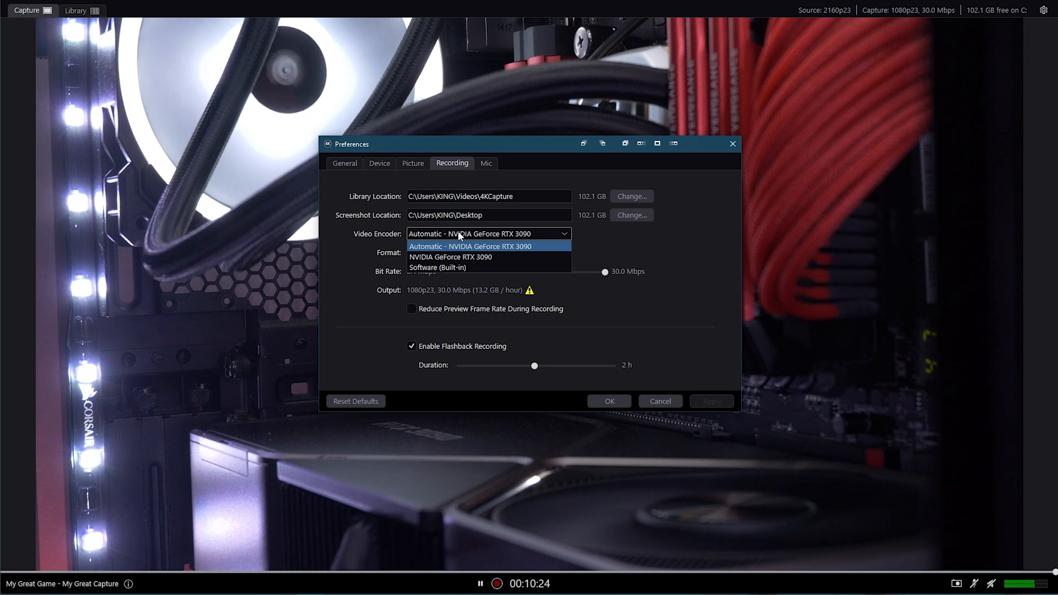
left_click(450, 257)
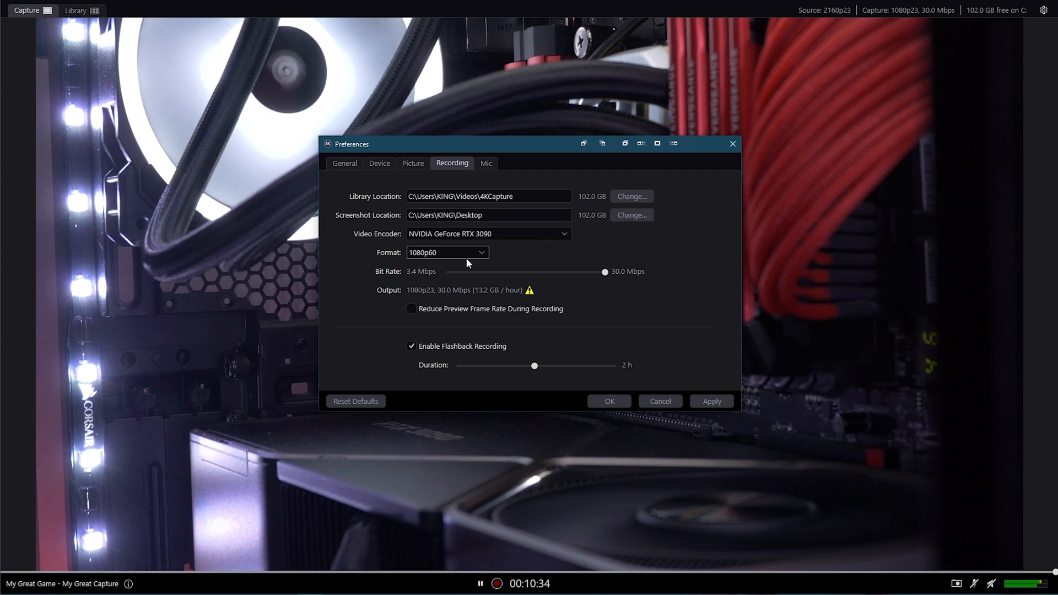
mouse_move(464, 254)
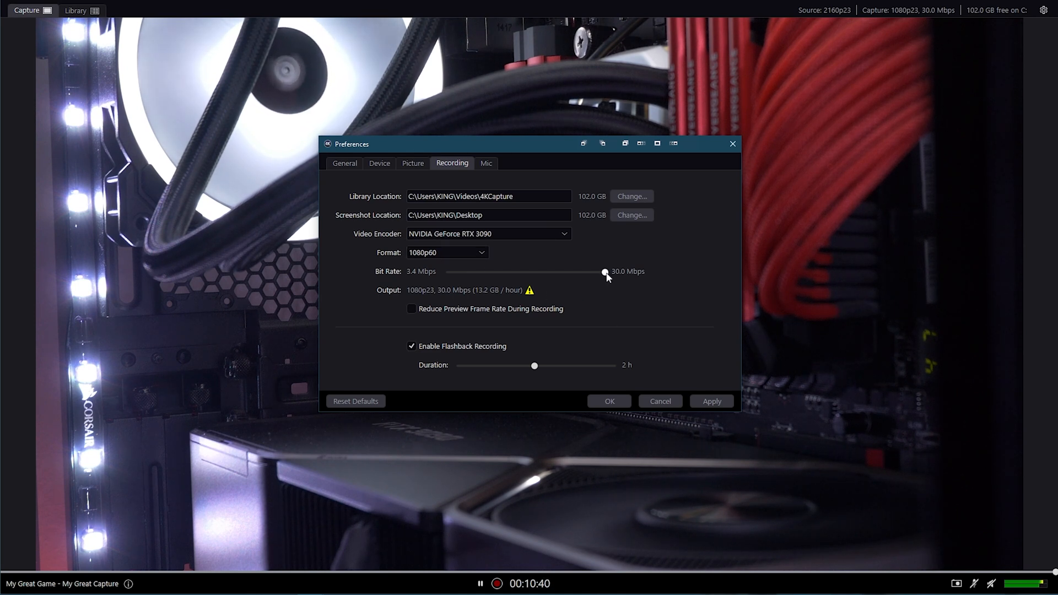
Step: Try lowering the bit rate to about 20.6 and 19.0 Mbps, then restore 30.0 Mbps
left_click_drag(604, 271, 548, 271)
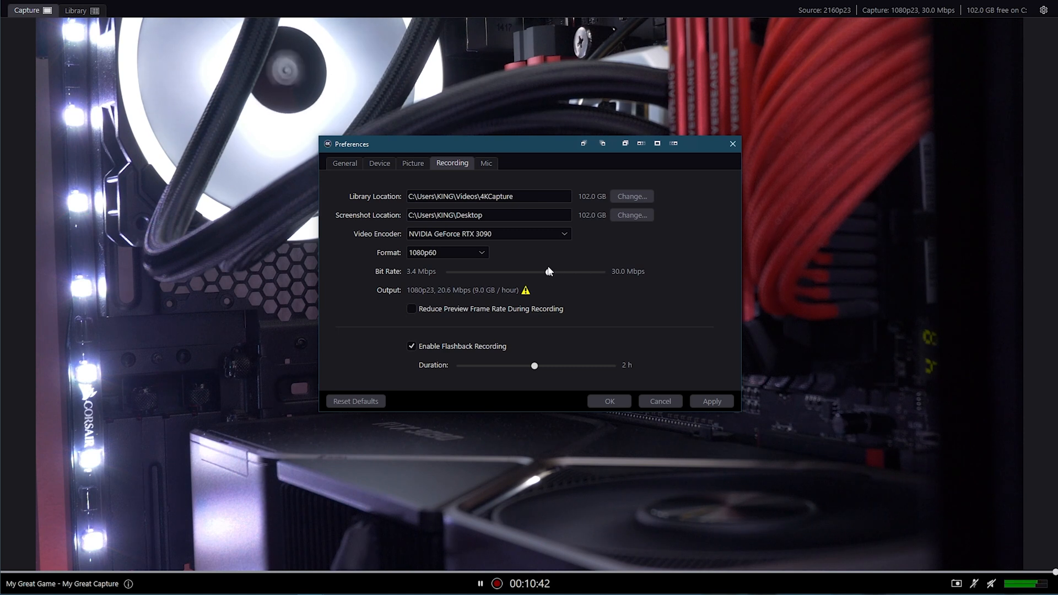
left_click_drag(548, 272, 540, 271)
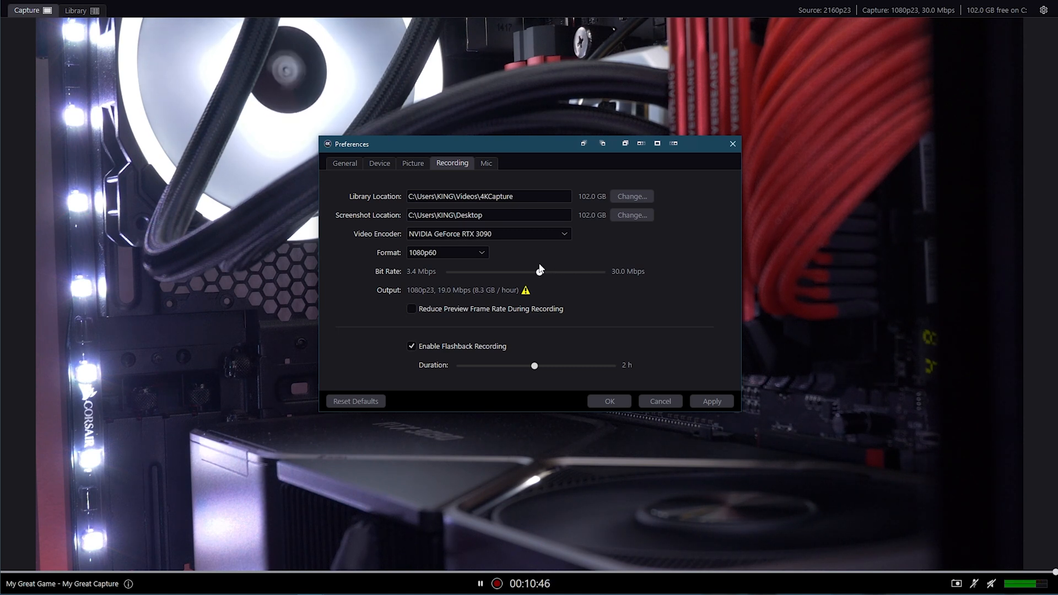
left_click_drag(535, 272, 605, 271)
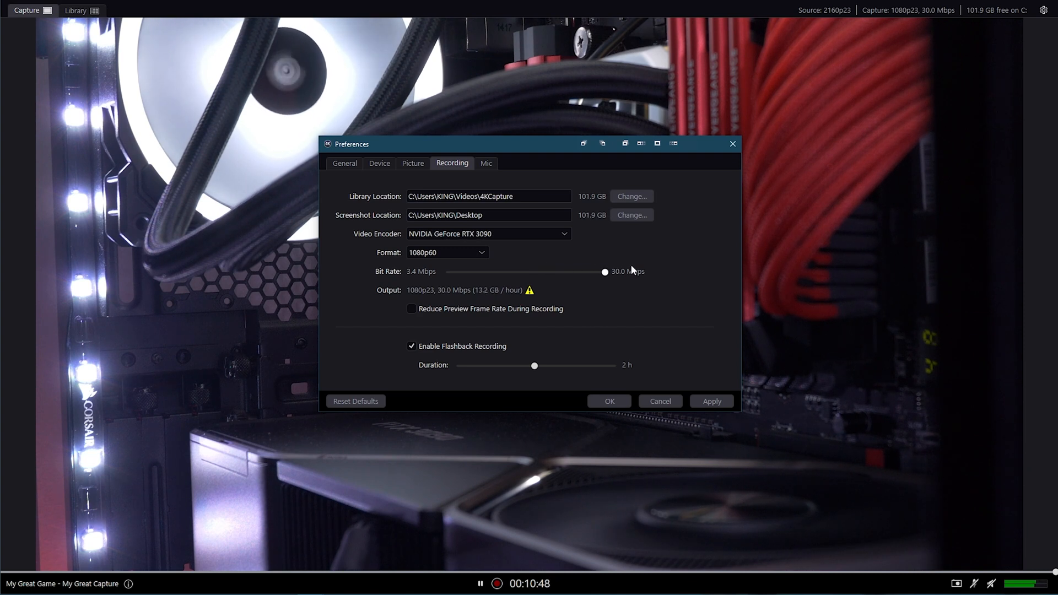
mouse_move(706, 272)
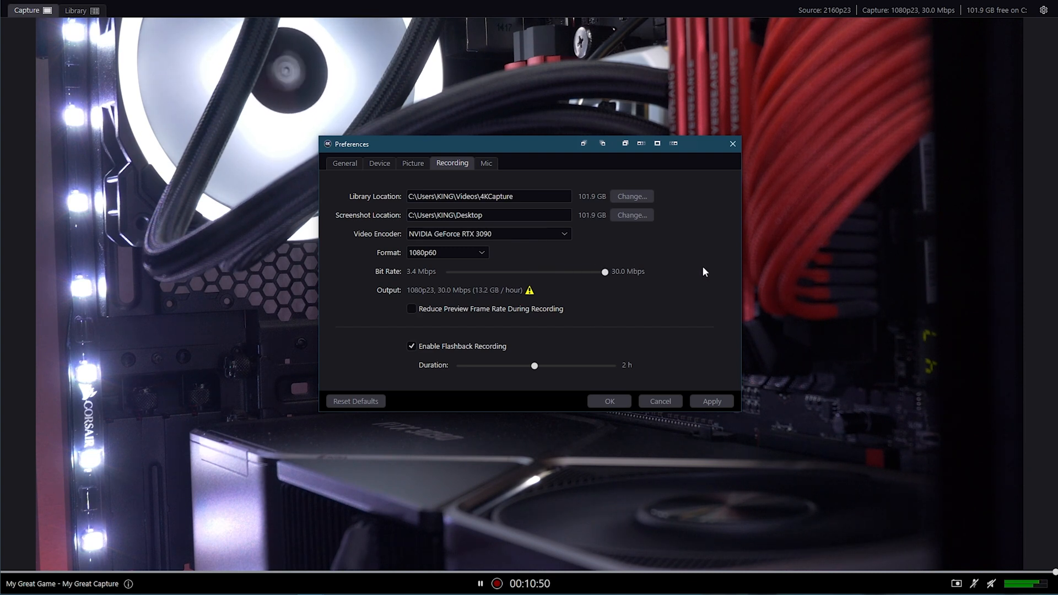
mouse_move(673, 283)
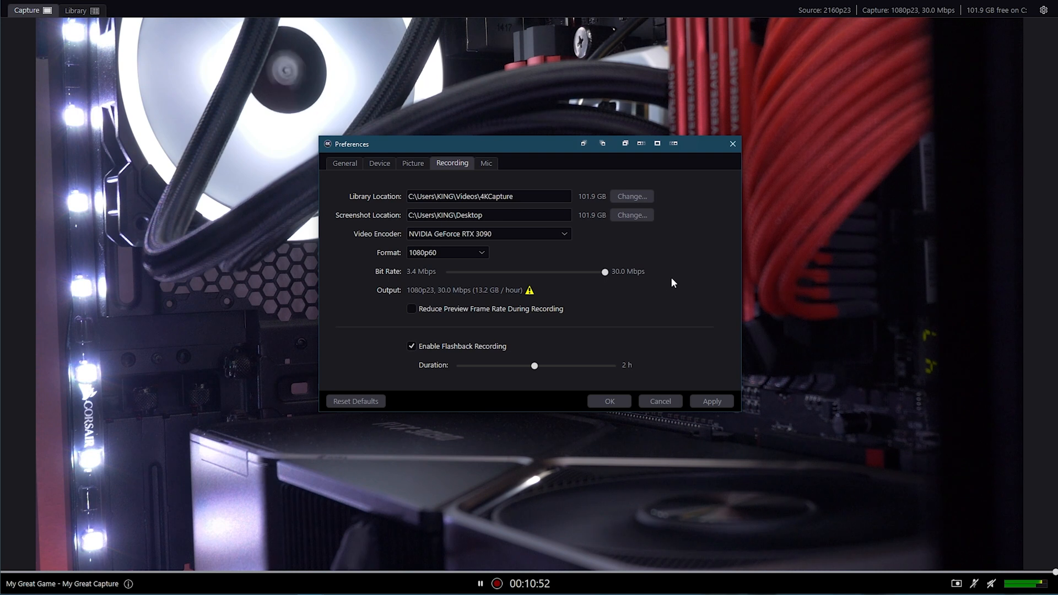
mouse_move(498, 346)
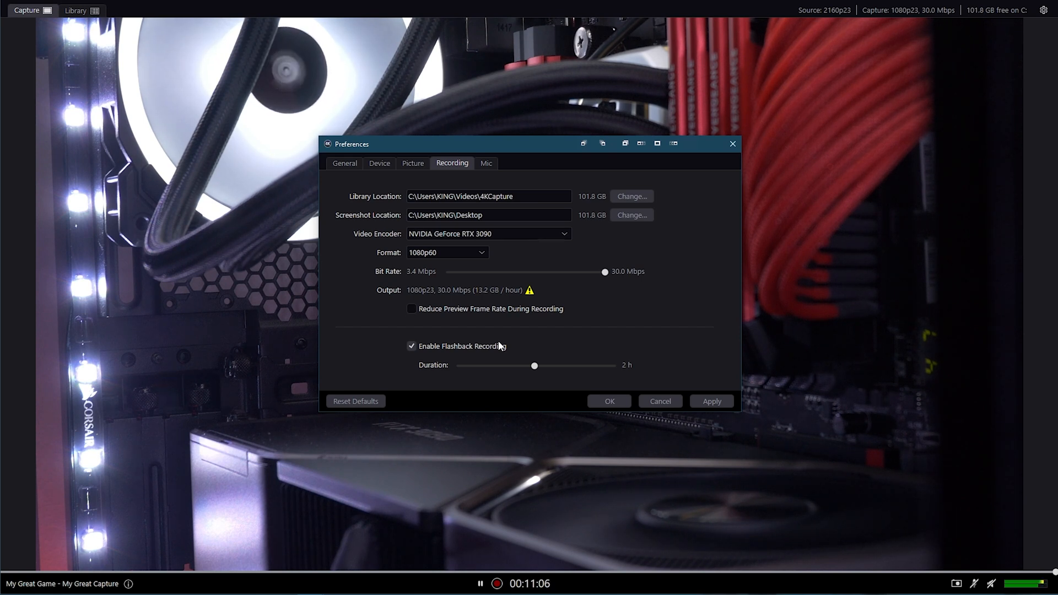
Step: Review the Mic audio input devices and keep the HyperX headset microphone at gain 100
left_click(486, 164)
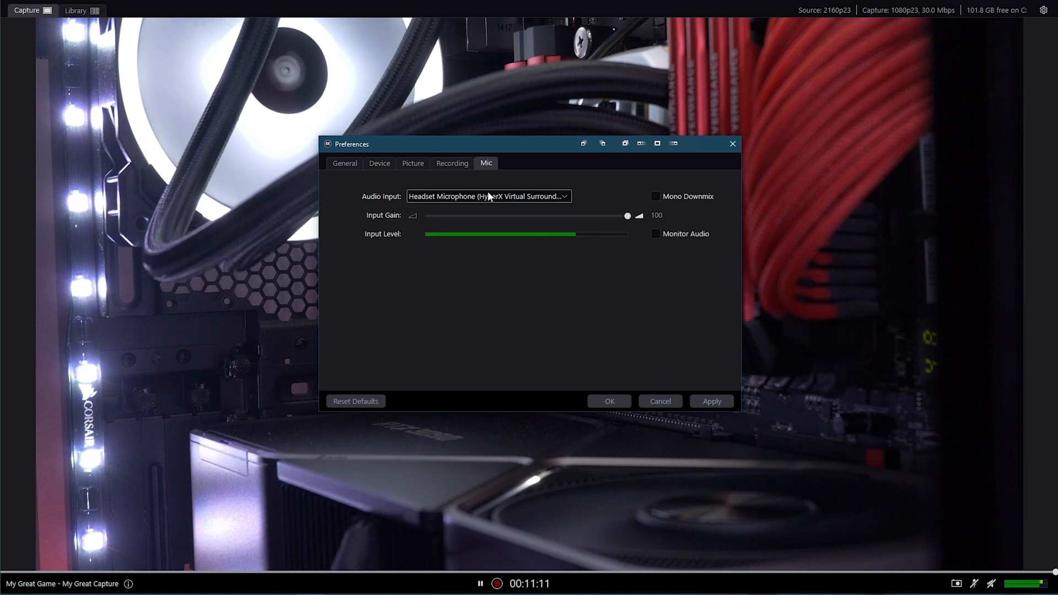
left_click(488, 197)
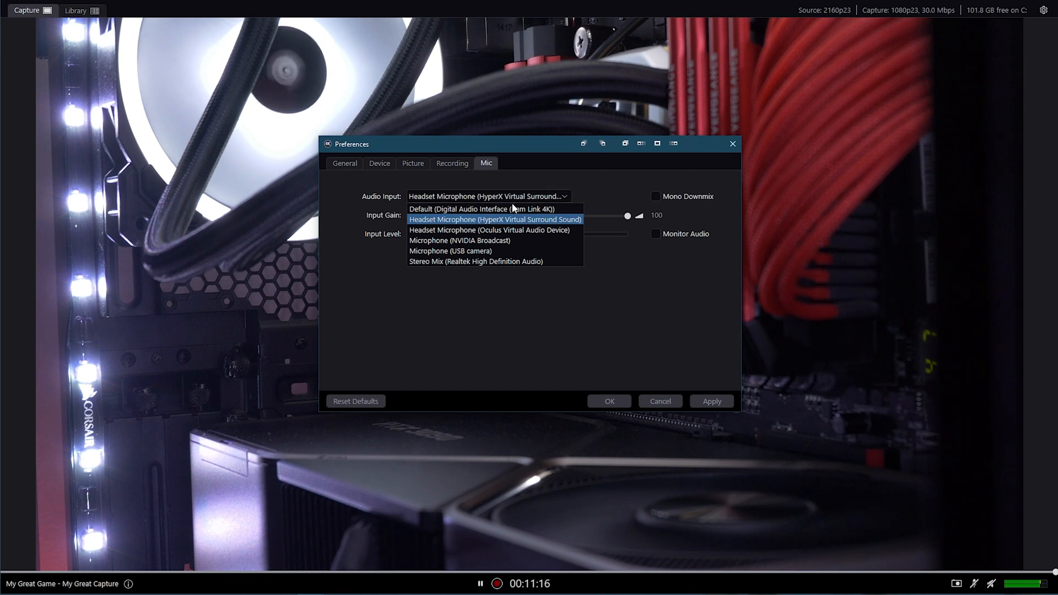
mouse_move(513, 209)
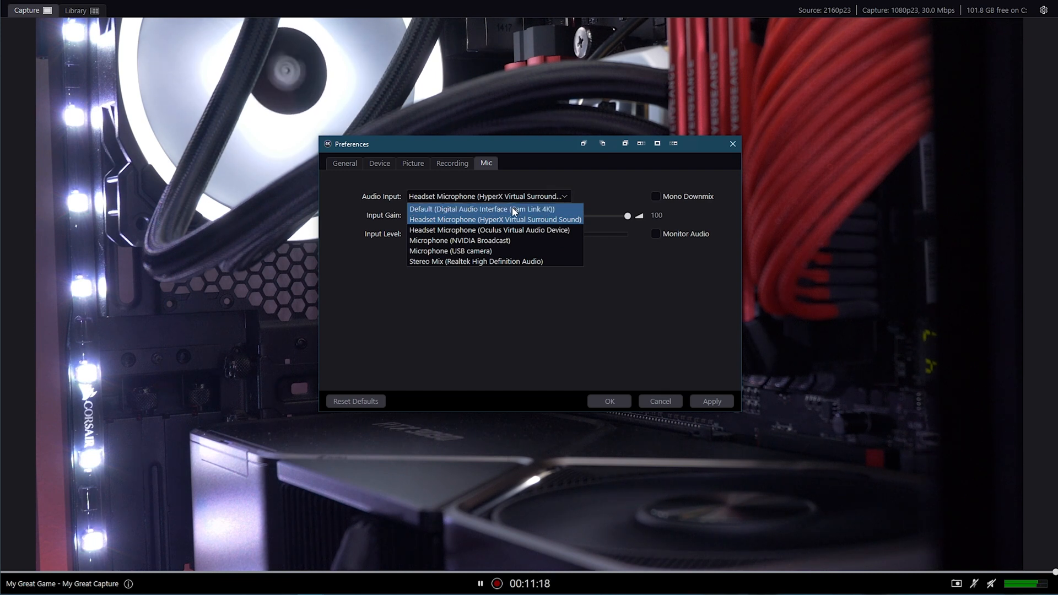
mouse_move(527, 212)
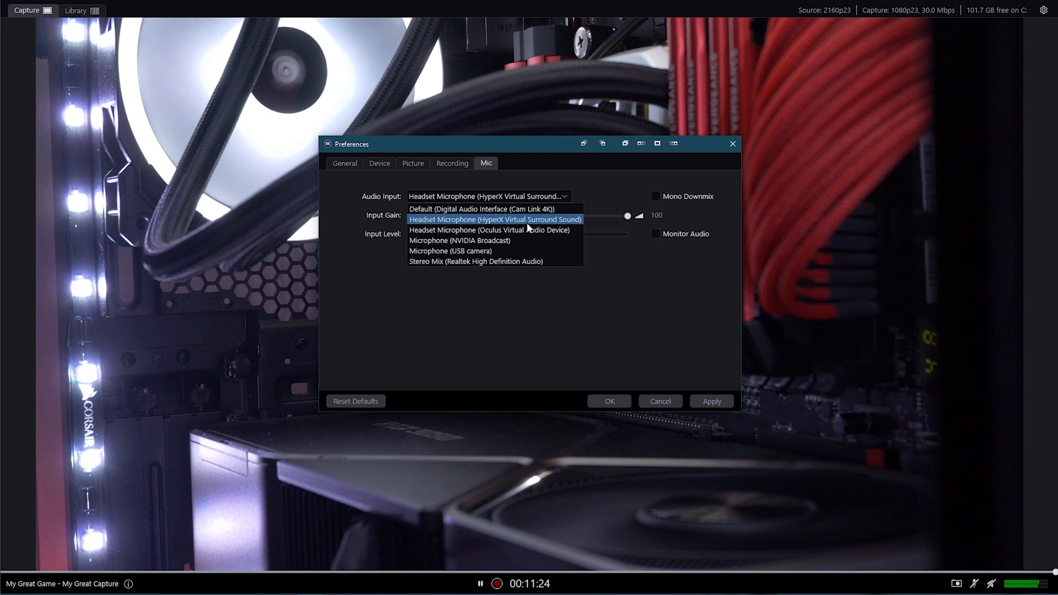
left_click(495, 220)
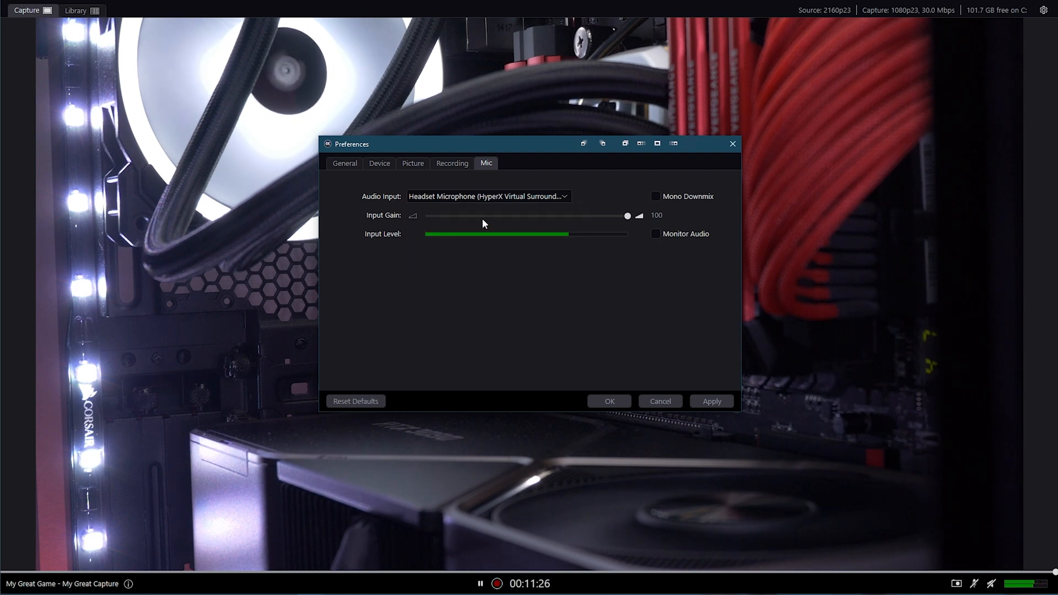